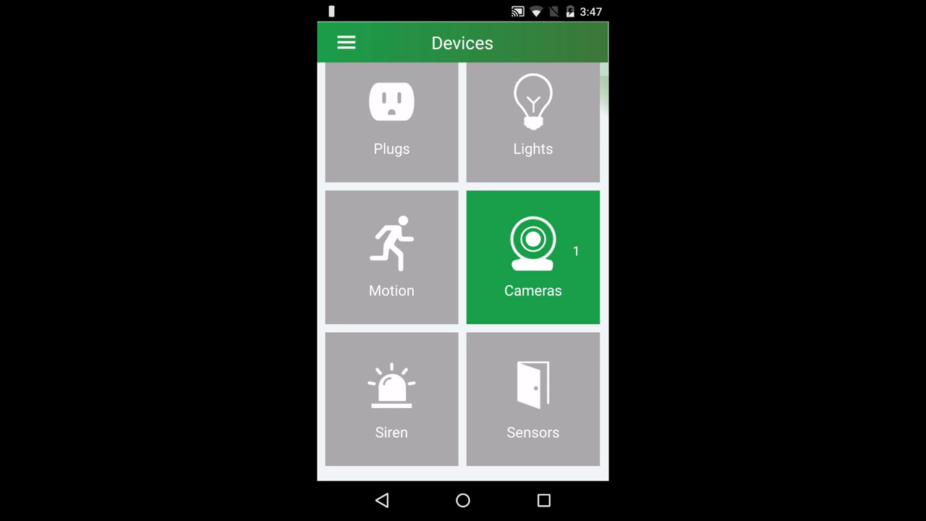
Go to the Cameras list and open the Kitchen cam's live view.
{"action": "left_click", "coordinate": [533, 257]}
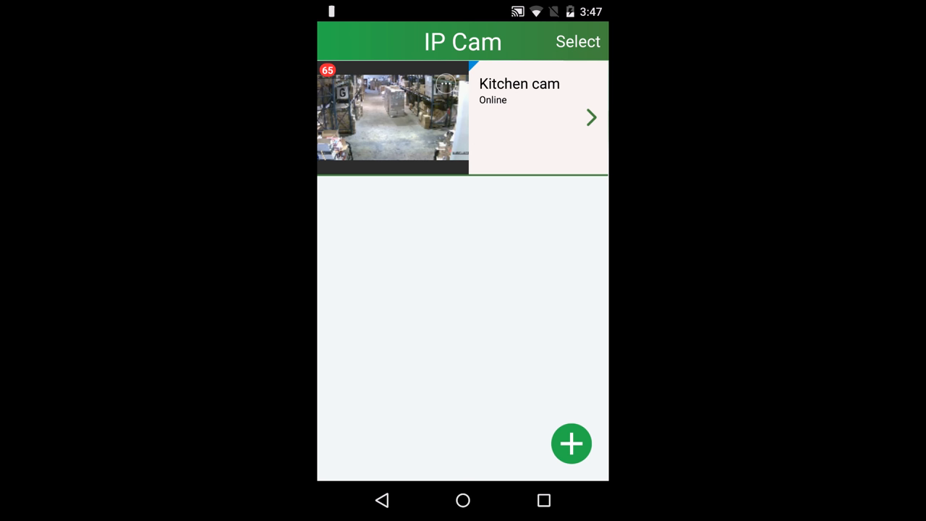
{"action": "left_click", "coordinate": [519, 116]}
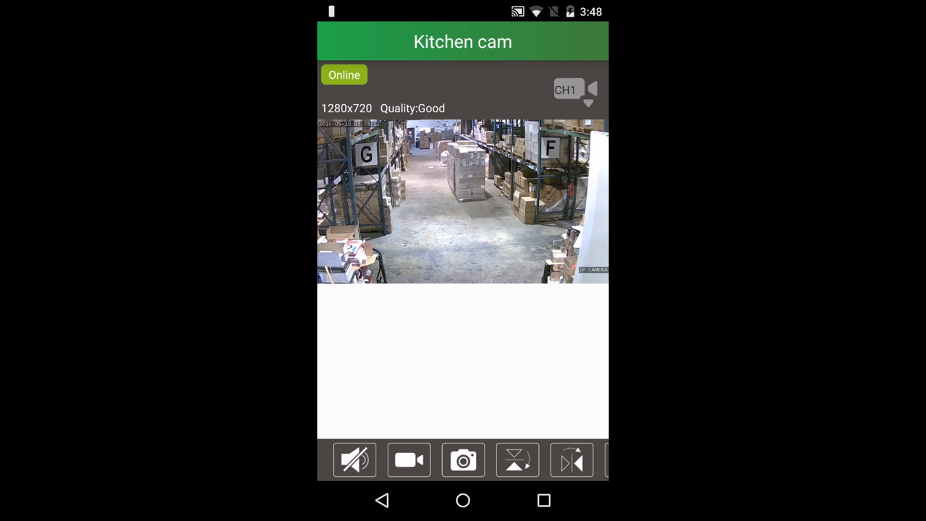
Try talk-back audio on the Kitchen cam, then record and stop a short clip.
{"action": "left_click", "coordinate": [355, 460]}
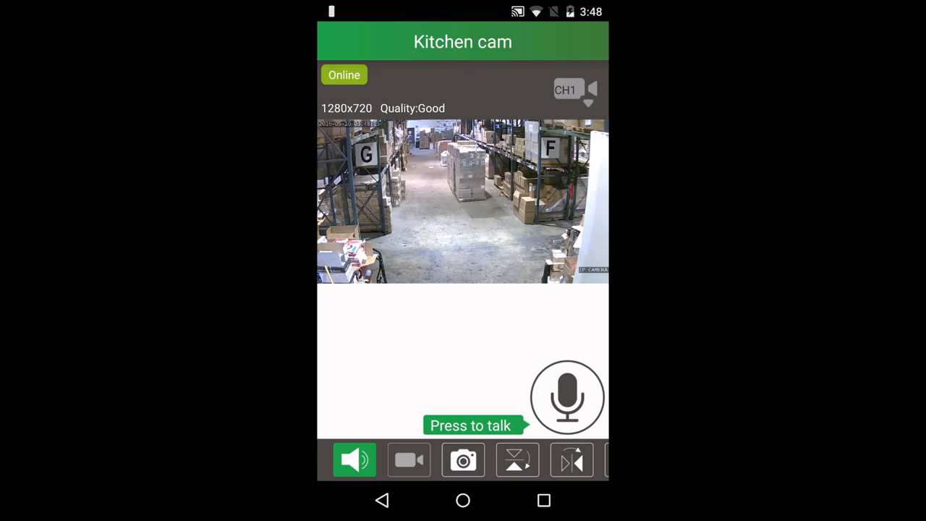
{"action": "left_click", "coordinate": [567, 397]}
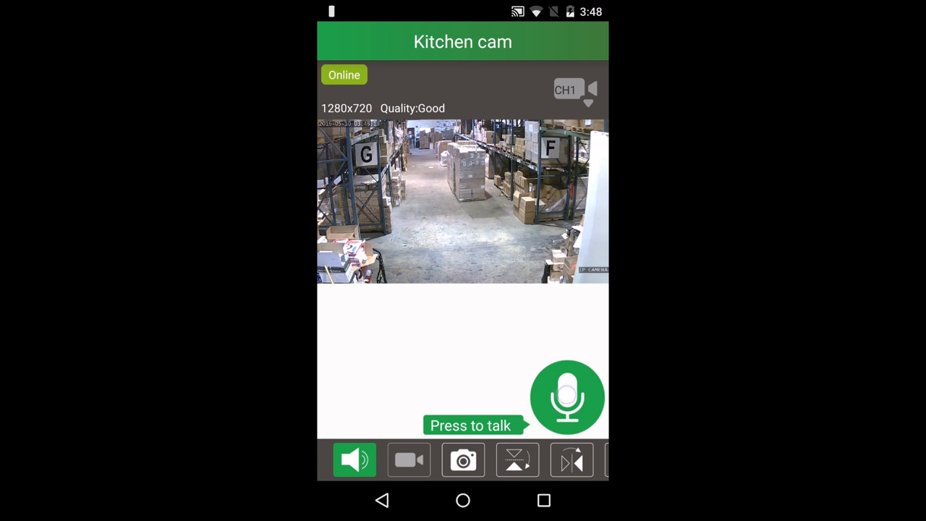
{"action": "left_click", "coordinate": [409, 460]}
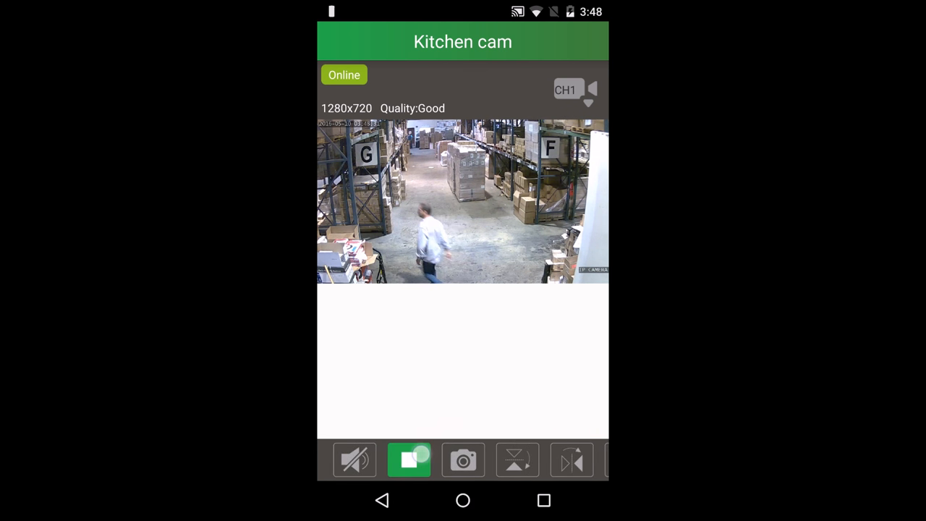
{"action": "left_click", "coordinate": [409, 459]}
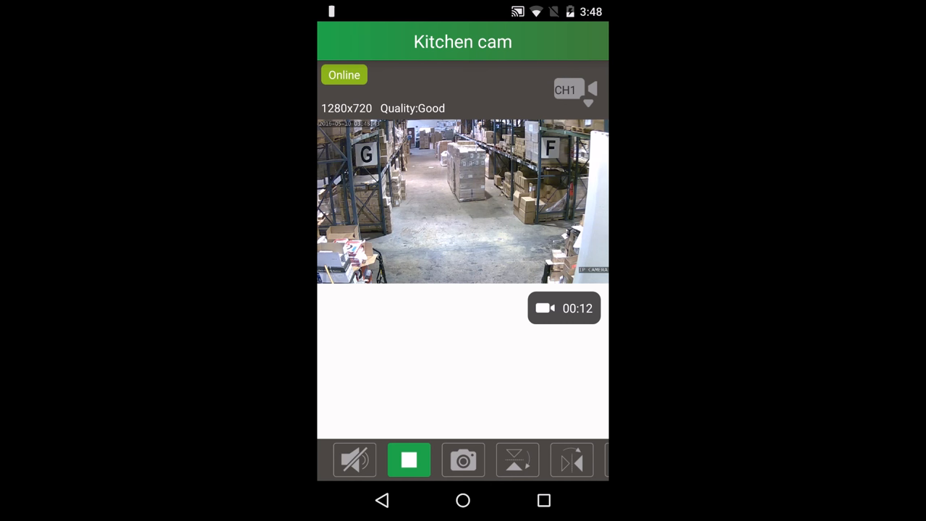
{"action": "left_click", "coordinate": [408, 459]}
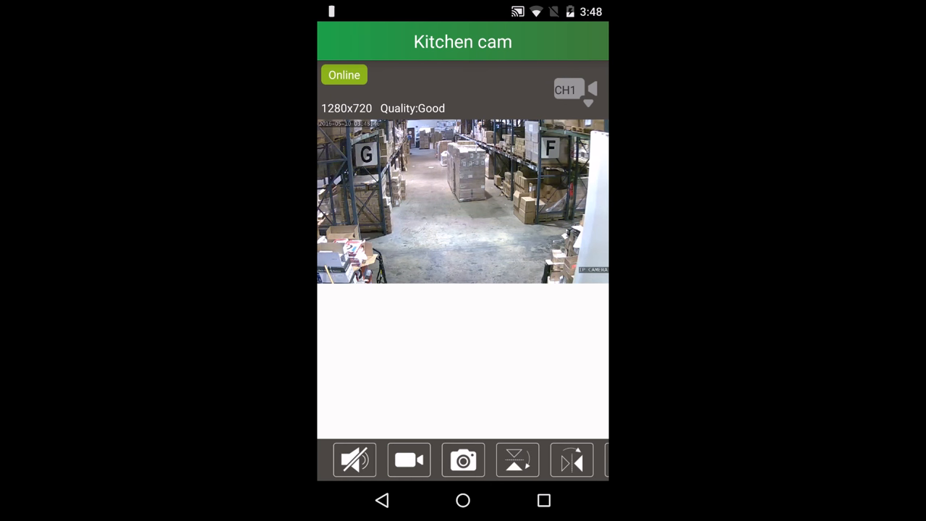
Flip the Kitchen cam picture and back, try black-and-white, then return to the list.
{"action": "left_click", "coordinate": [463, 461]}
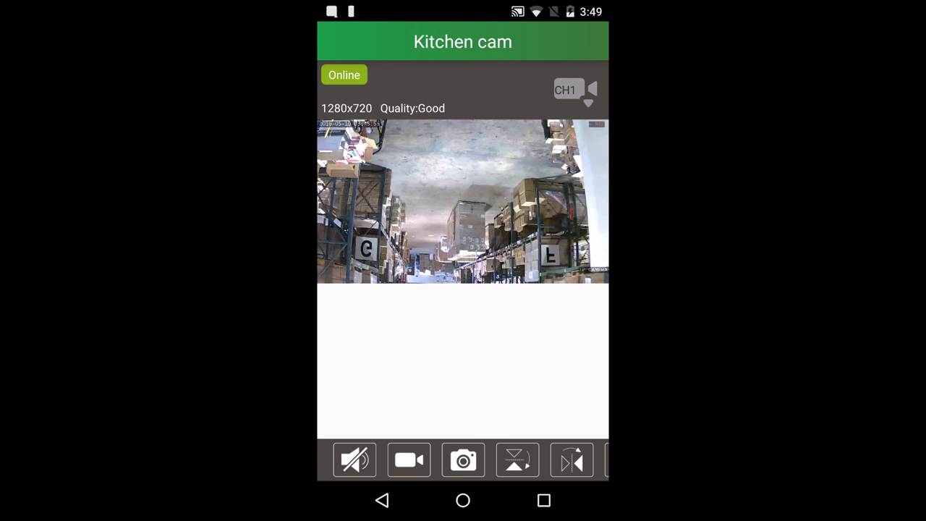
{"action": "left_click", "coordinate": [517, 459]}
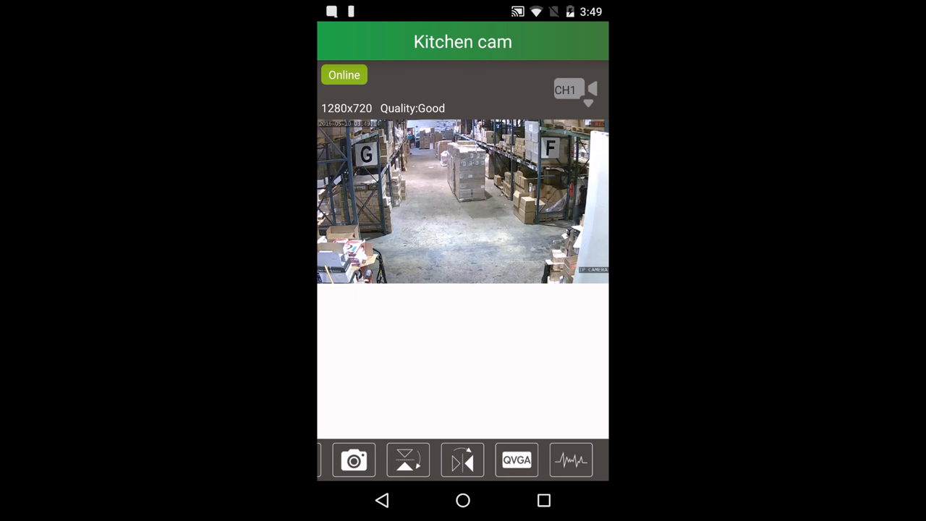
{"action": "left_click", "coordinate": [516, 459]}
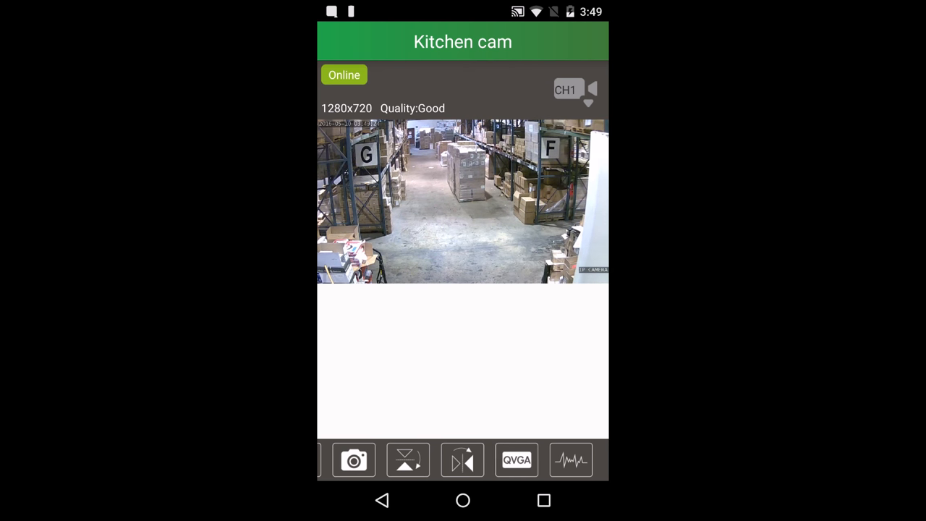
{"action": "left_click", "coordinate": [571, 460]}
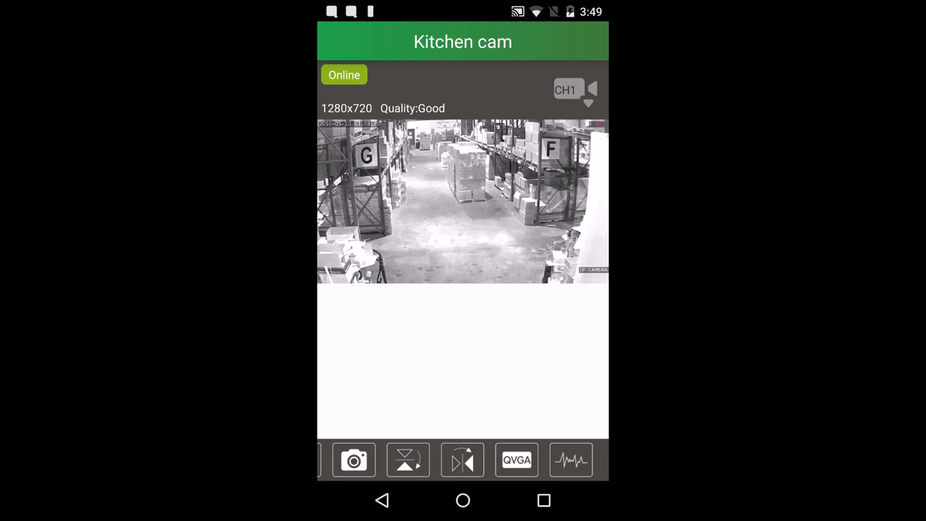
{"action": "left_click", "coordinate": [571, 459]}
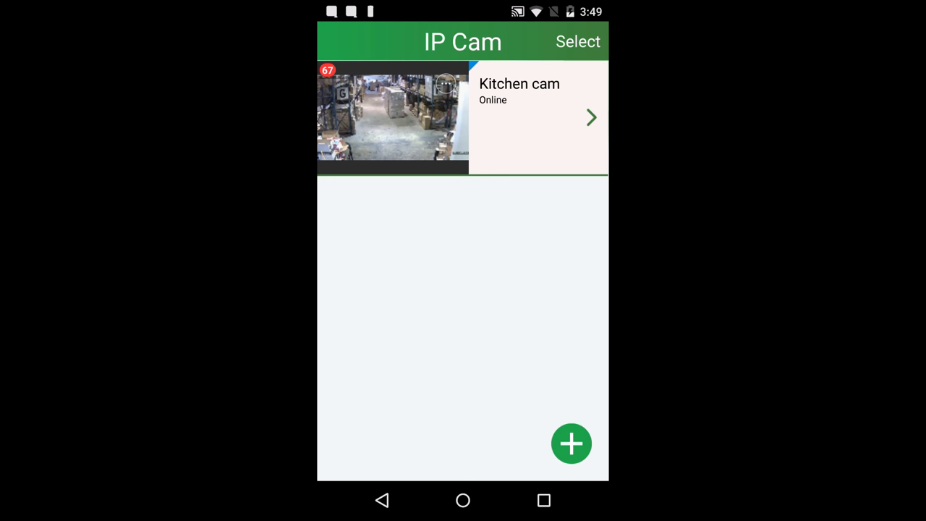
Review the Kitchen cam's motion-detection event list and return to its quick options.
{"action": "left_click", "coordinate": [571, 444]}
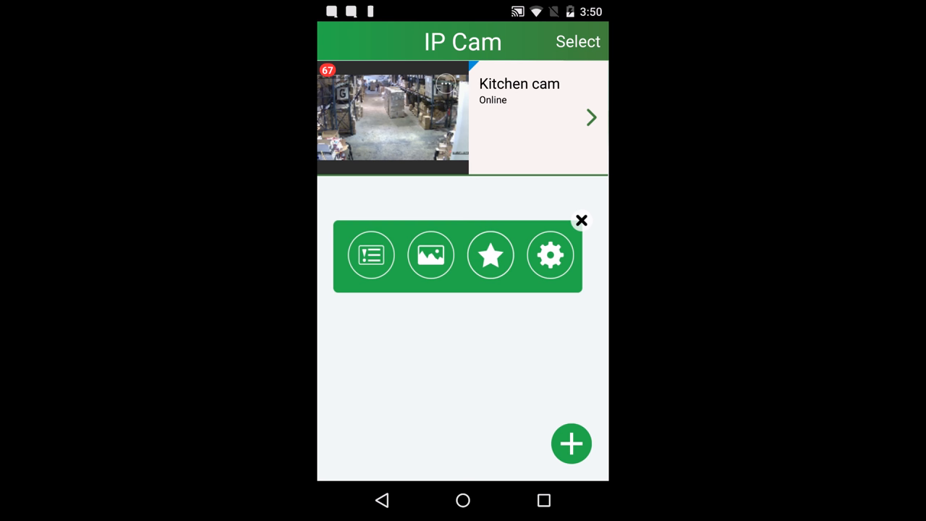
{"action": "left_click", "coordinate": [581, 220]}
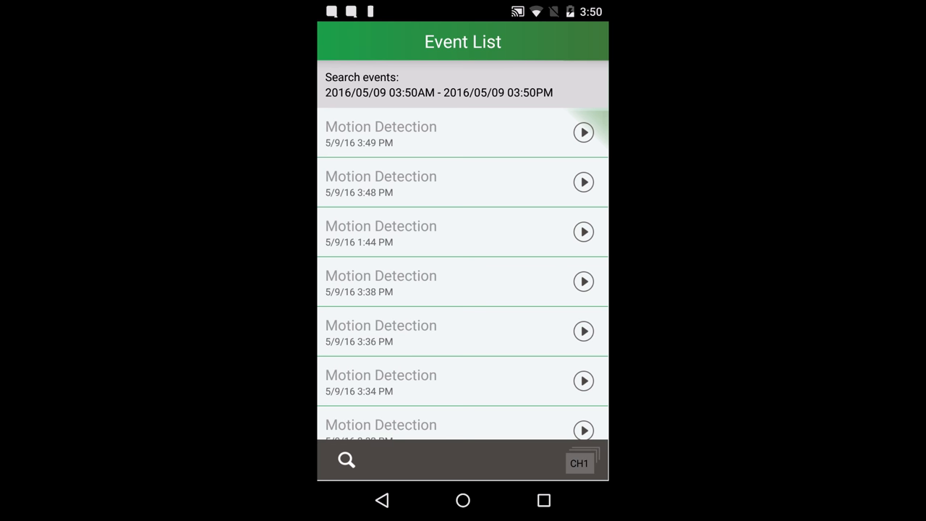
{"action": "left_click", "coordinate": [583, 182]}
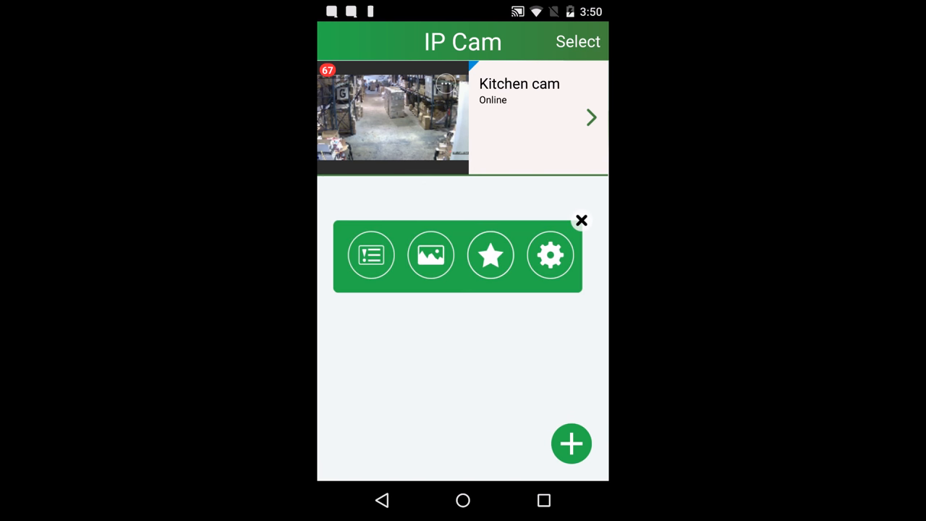
Select and delete the house snapshot in the camera's photo gallery.
{"action": "left_click", "coordinate": [431, 255]}
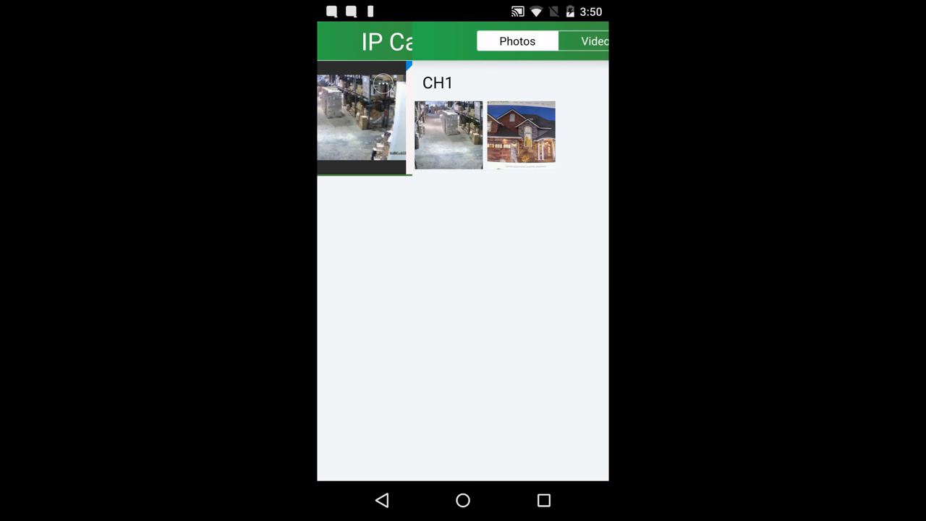
{"action": "left_click", "coordinate": [503, 41]}
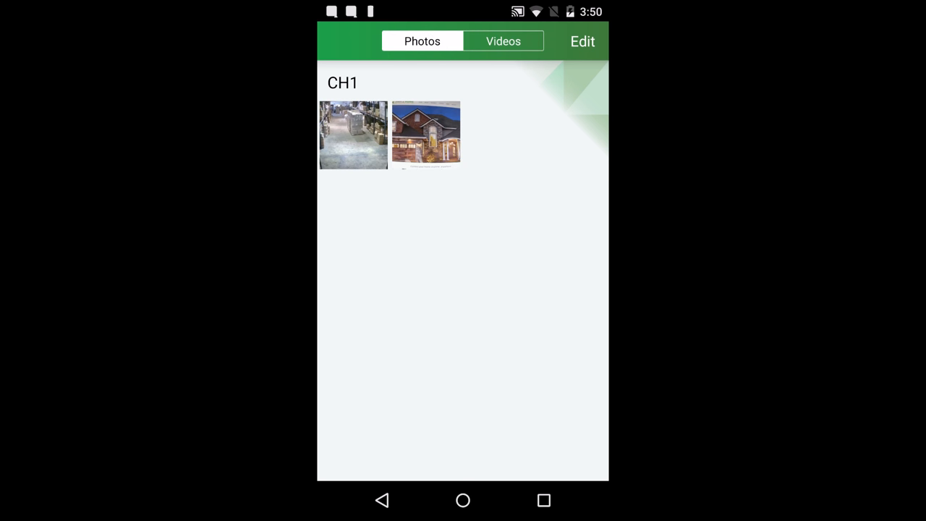
{"action": "left_click", "coordinate": [582, 42]}
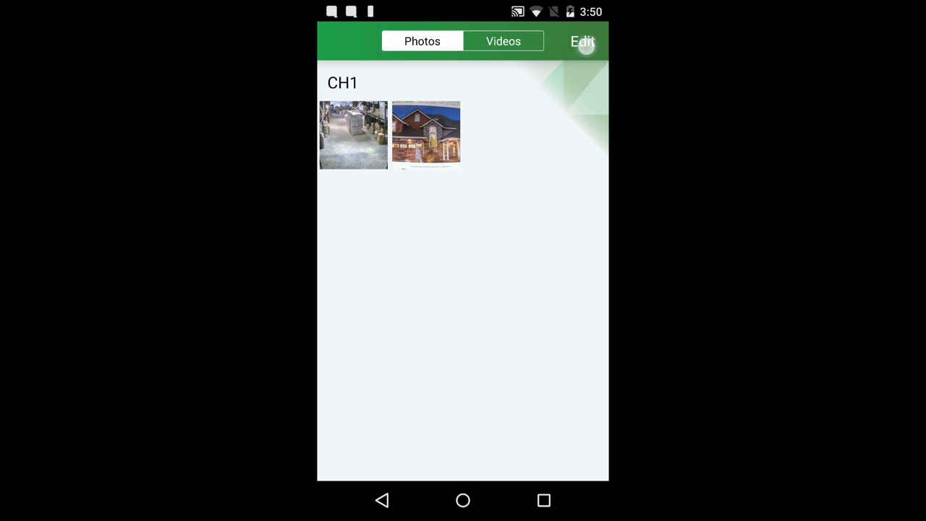
{"action": "left_click", "coordinate": [582, 41]}
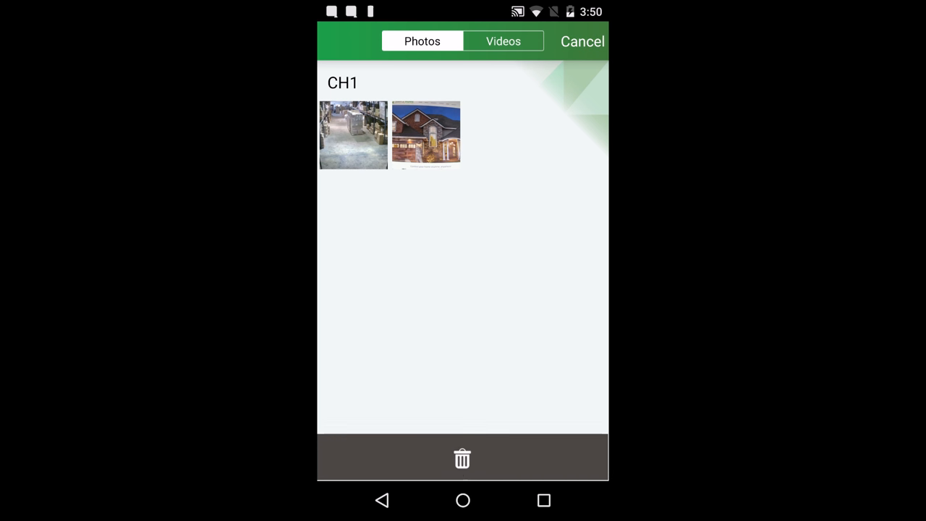
{"action": "left_click", "coordinate": [426, 136]}
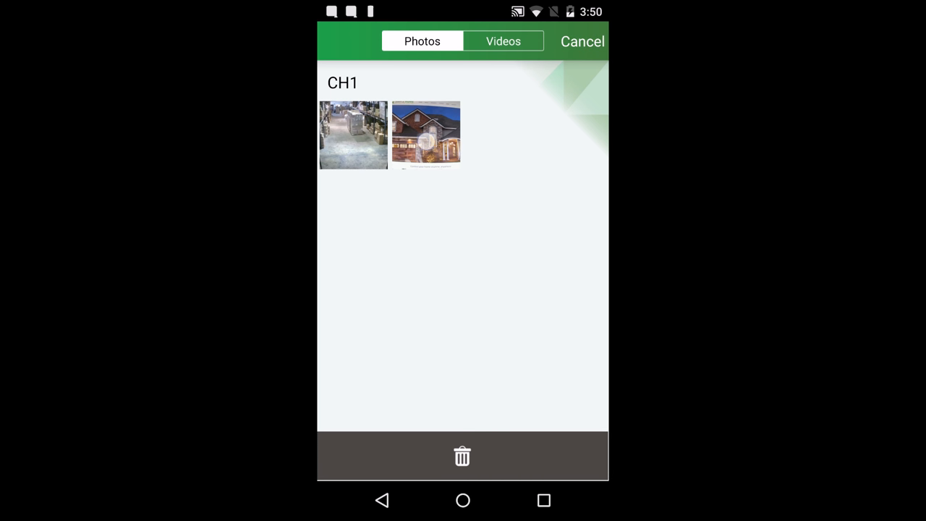
{"action": "left_click", "coordinate": [426, 134]}
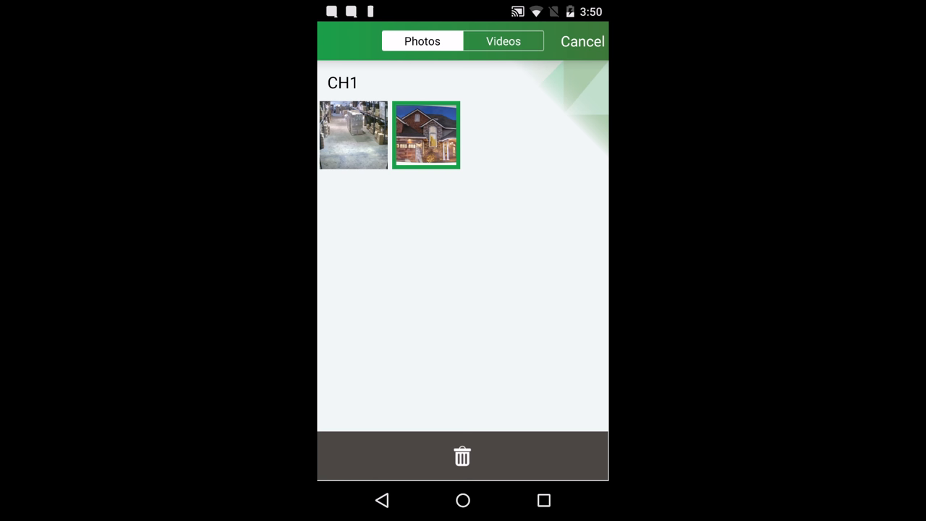
{"action": "left_click", "coordinate": [462, 456]}
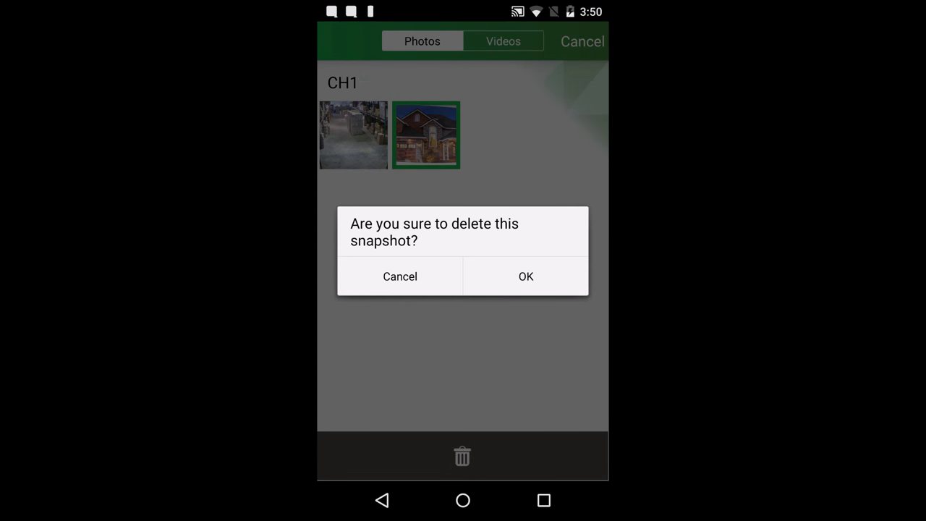
{"action": "left_click", "coordinate": [526, 276]}
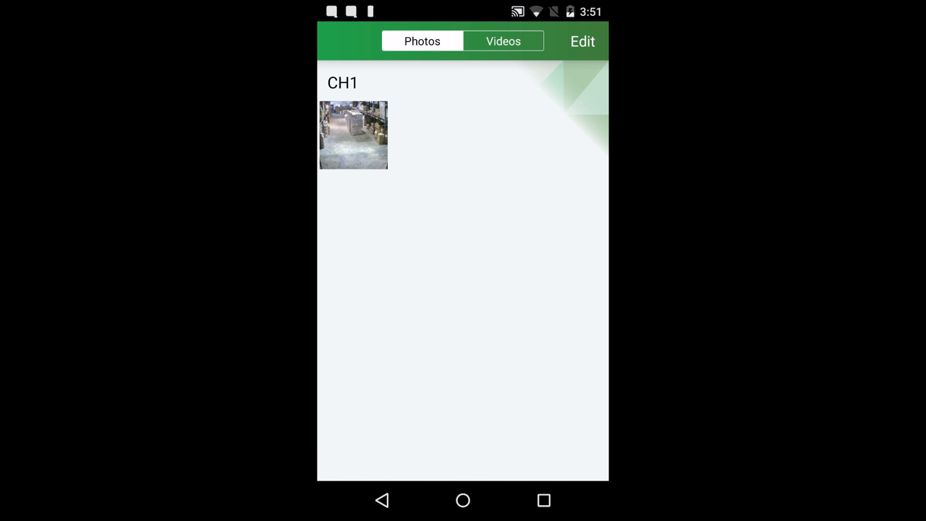
Delete the warehouse snapshot and close the camera's quick options.
{"action": "left_click", "coordinate": [354, 135]}
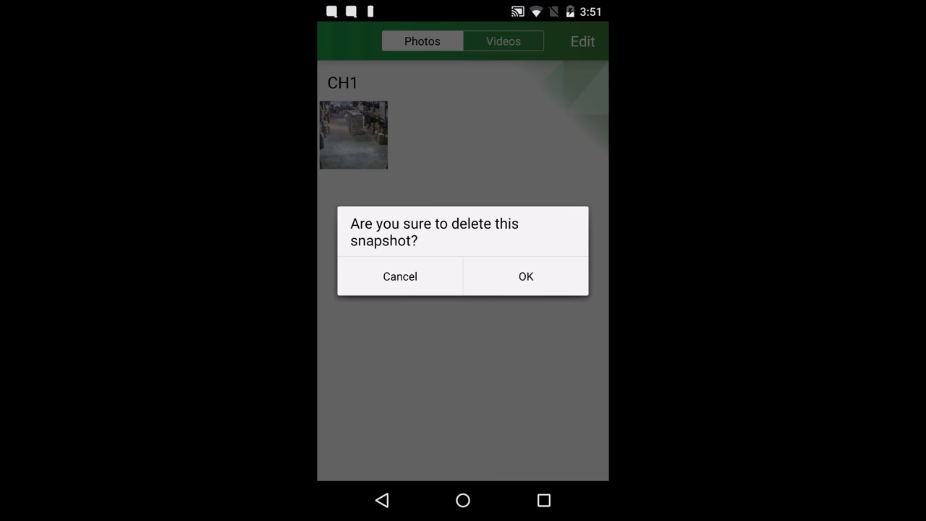
{"action": "left_click", "coordinate": [525, 275]}
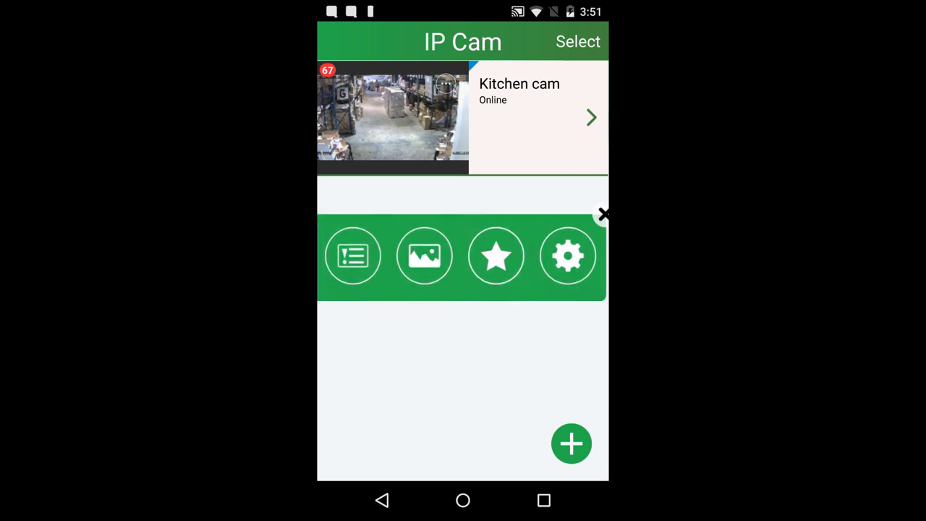
{"action": "left_click", "coordinate": [603, 214]}
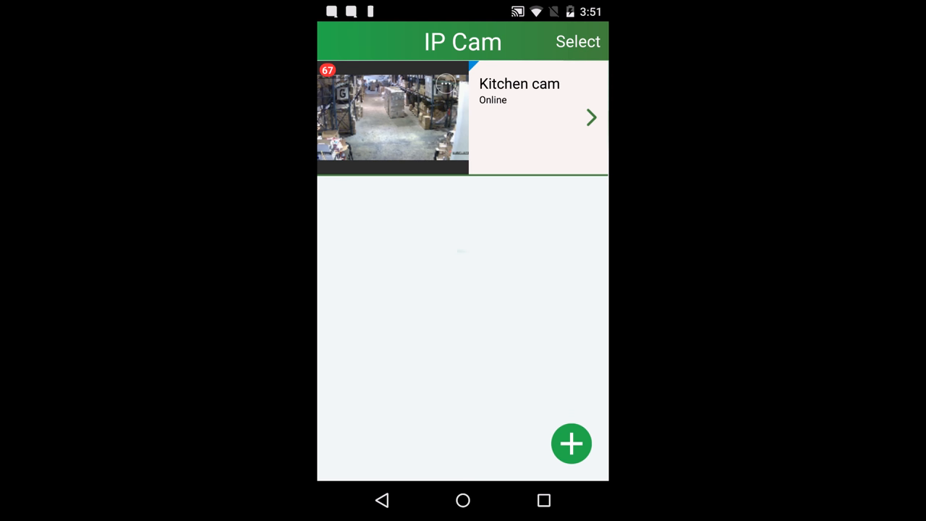
{"action": "left_click", "coordinate": [383, 500]}
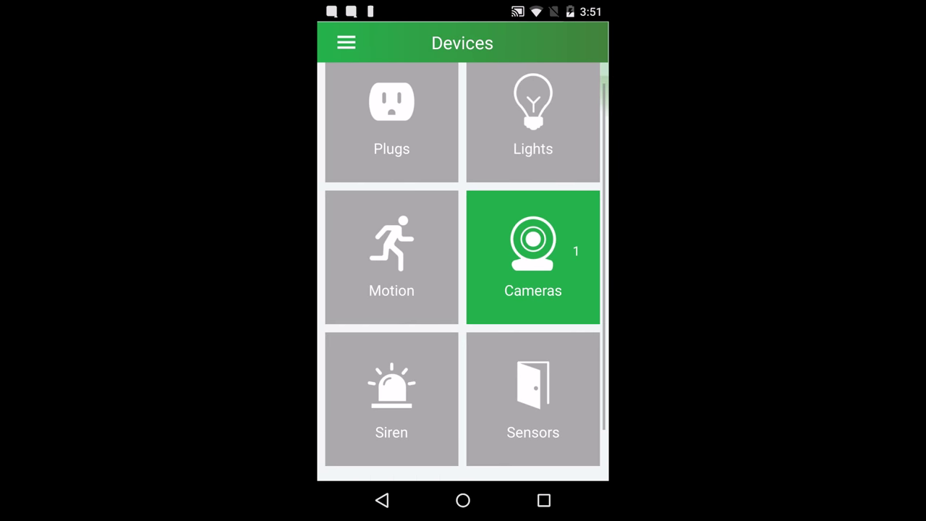
Use the side menu to return to the Cameras section.
{"action": "left_click", "coordinate": [346, 43]}
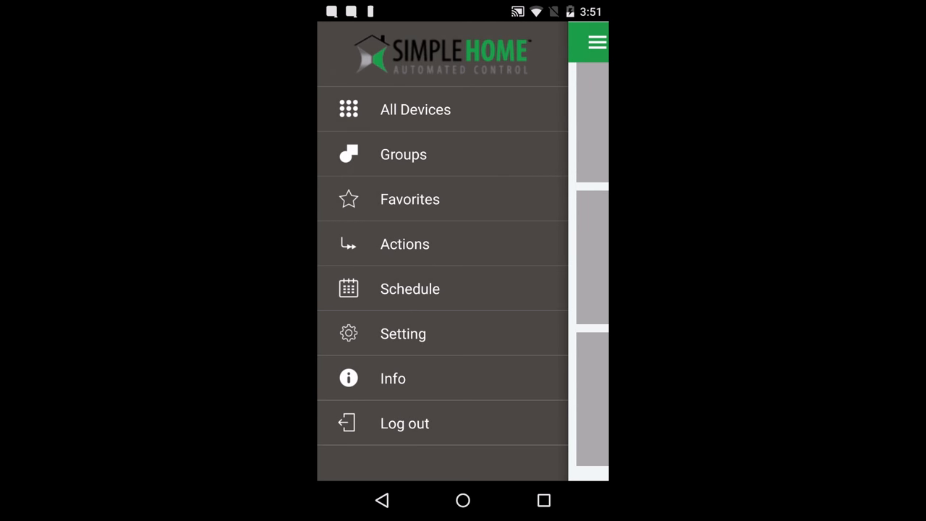
{"action": "left_click", "coordinate": [409, 199]}
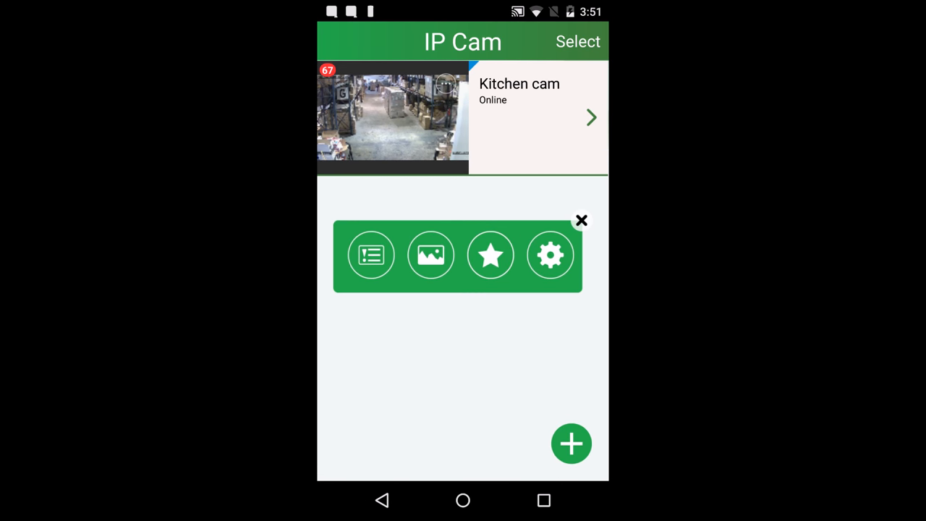
Rename the camera to 'Warehouse' and choose a 10-minute notification interval.
{"action": "left_click", "coordinate": [550, 255]}
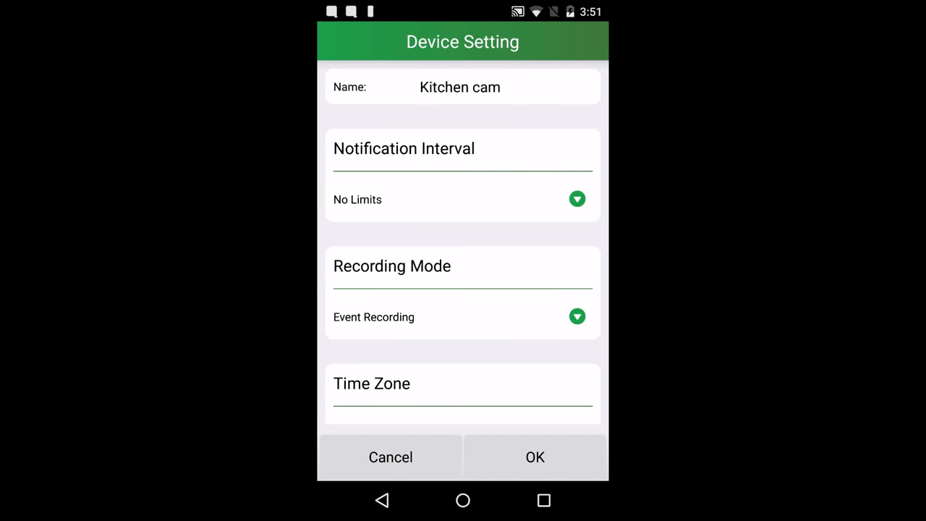
{"action": "left_click", "coordinate": [460, 87]}
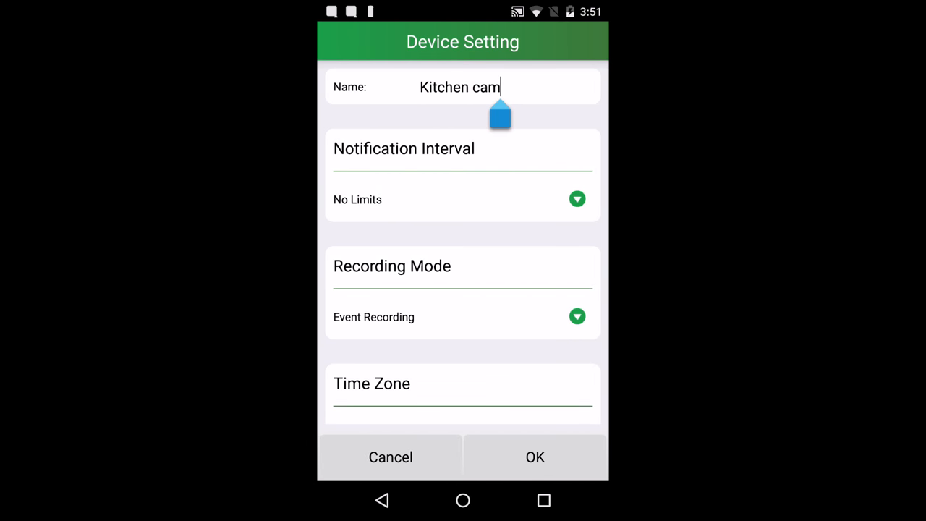
{"action": "left_click", "coordinate": [459, 87]}
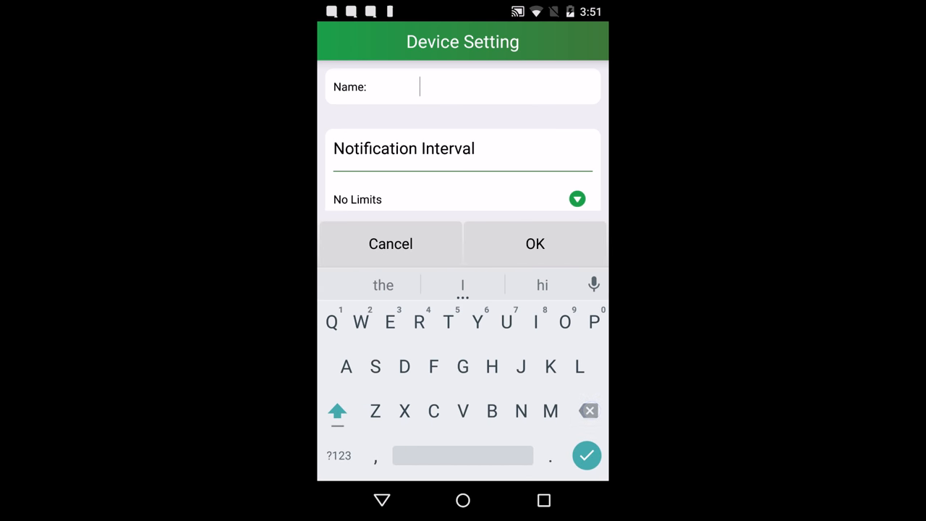
{"action": "type", "text": "Warehouse"}
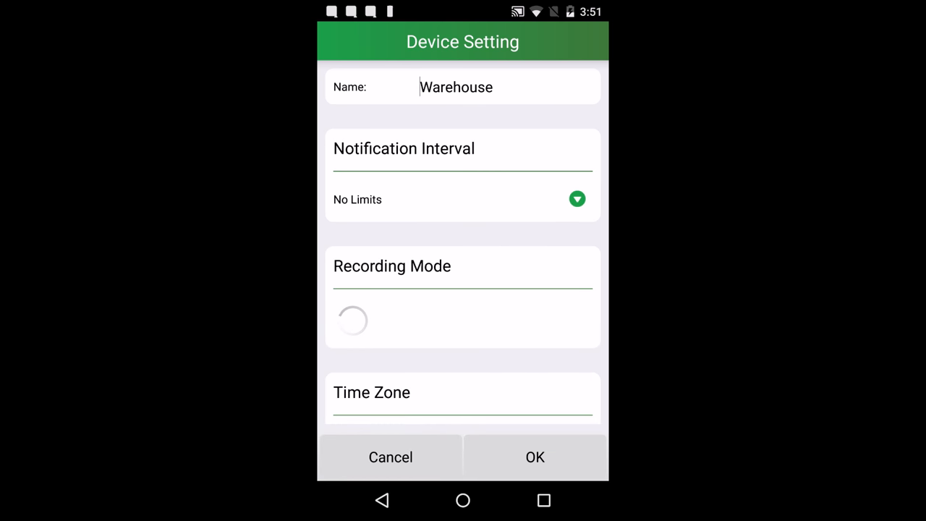
{"action": "left_click", "coordinate": [577, 199]}
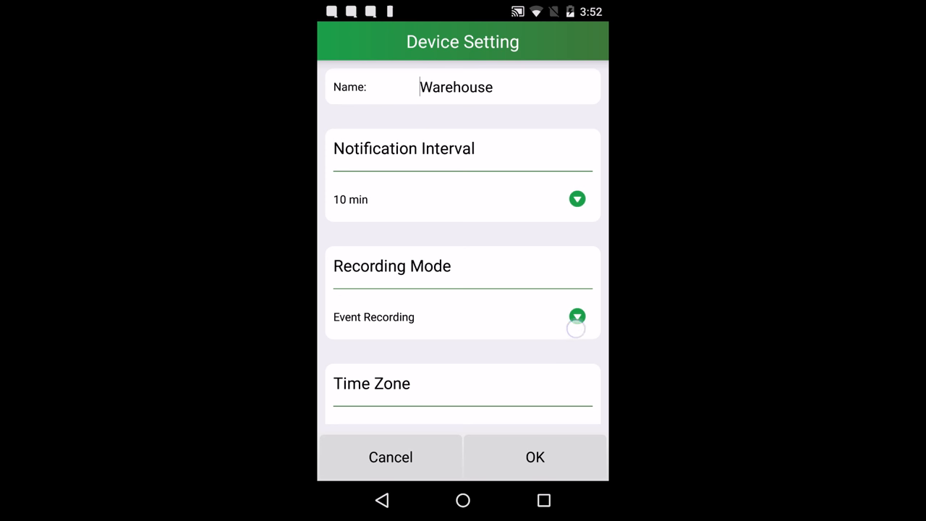
{"action": "left_click", "coordinate": [577, 316]}
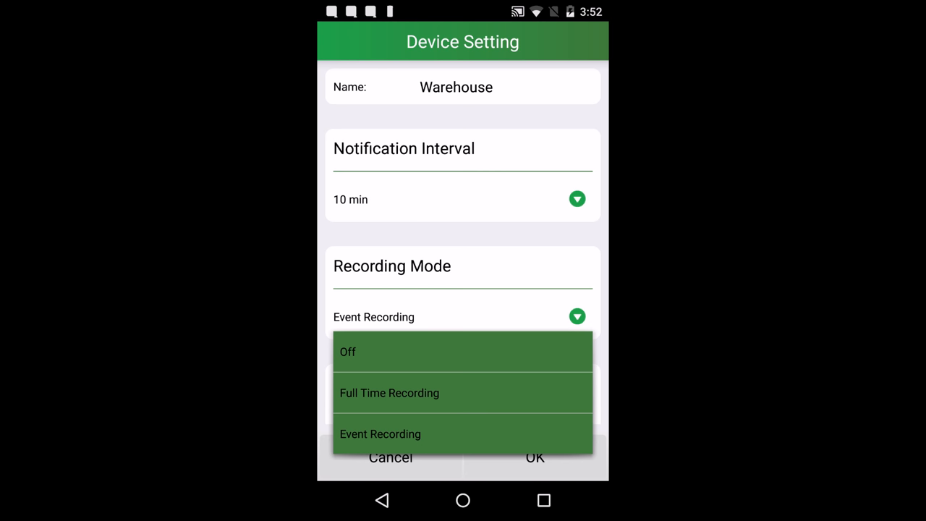
{"action": "left_click", "coordinate": [380, 435]}
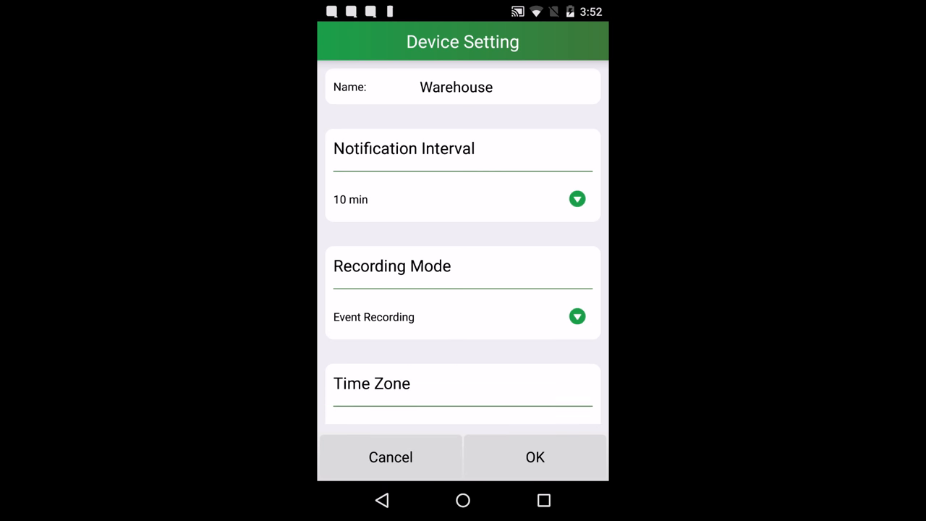
{"action": "scroll", "scroll_direction": "down", "scroll_amount": 3}
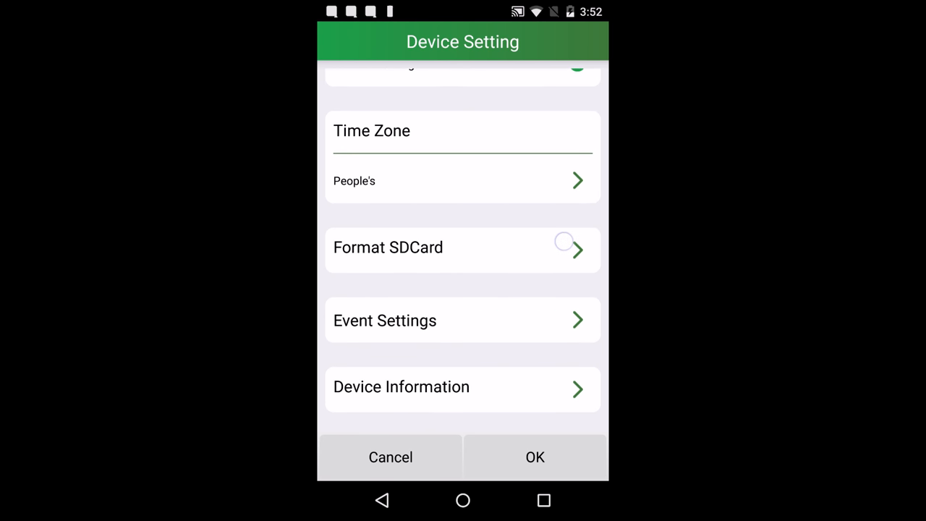
{"action": "left_click", "coordinate": [463, 248]}
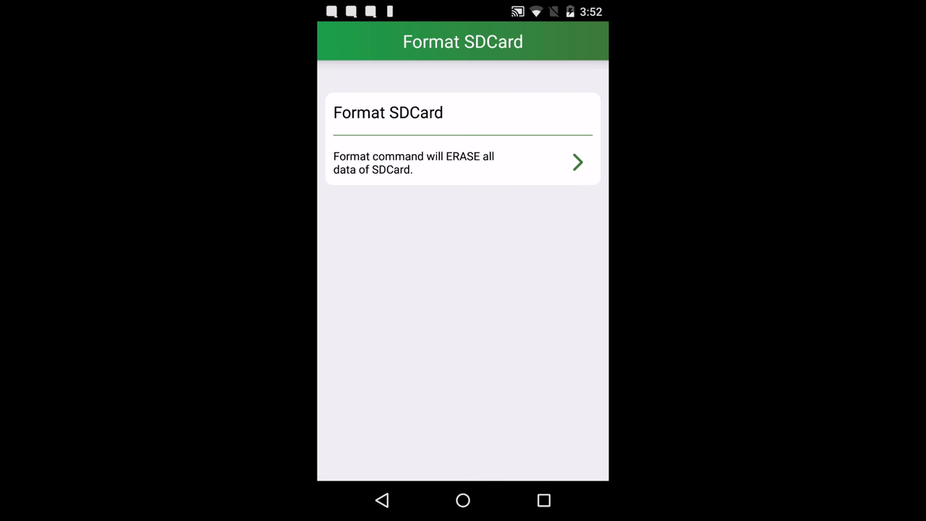
{"action": "left_click", "coordinate": [382, 500]}
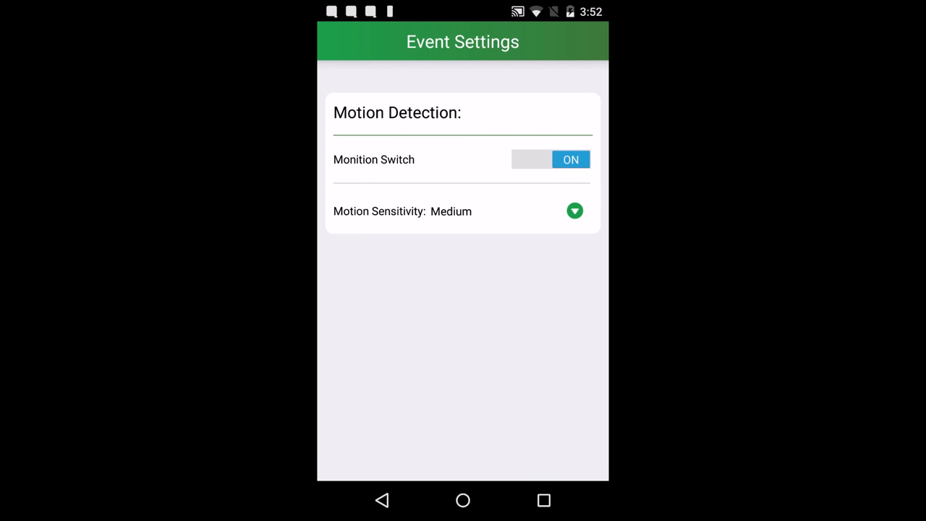
{"action": "left_click", "coordinate": [574, 211]}
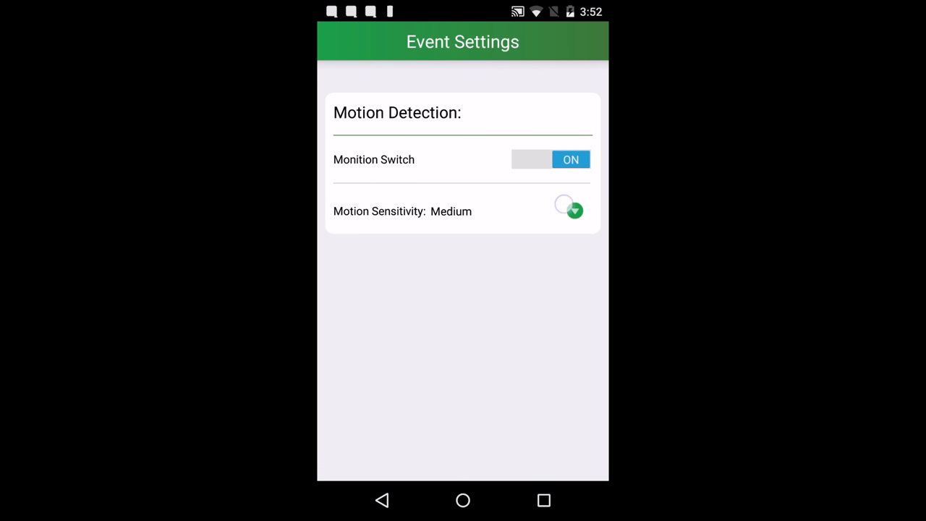
{"action": "left_click", "coordinate": [575, 211]}
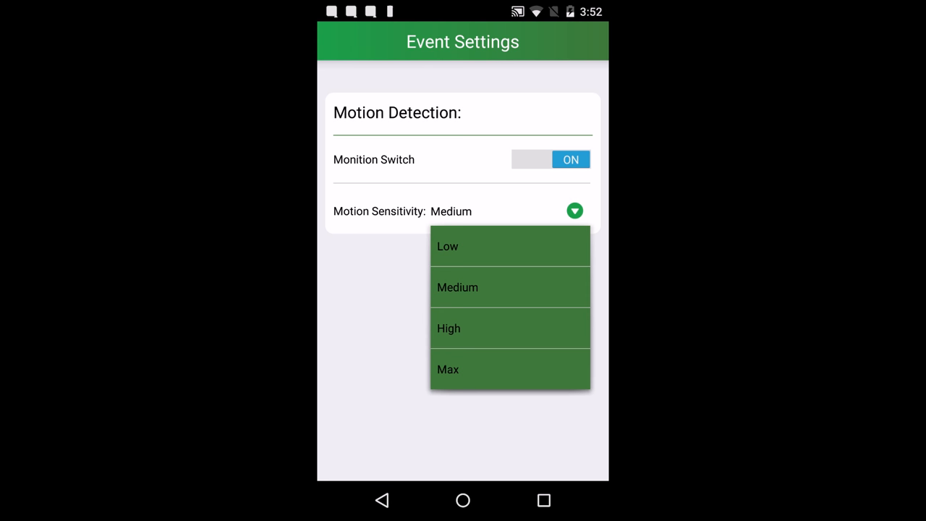
{"action": "left_click", "coordinate": [458, 288]}
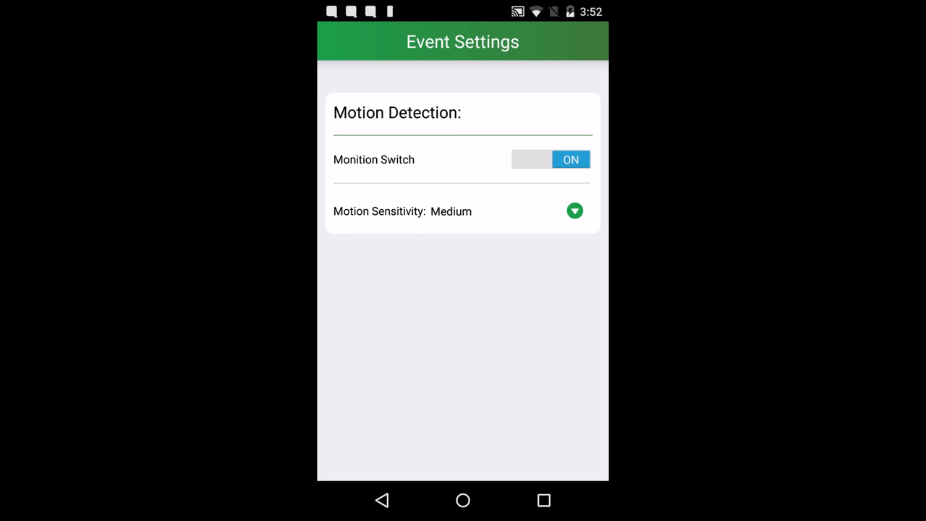
{"action": "left_click", "coordinate": [382, 500]}
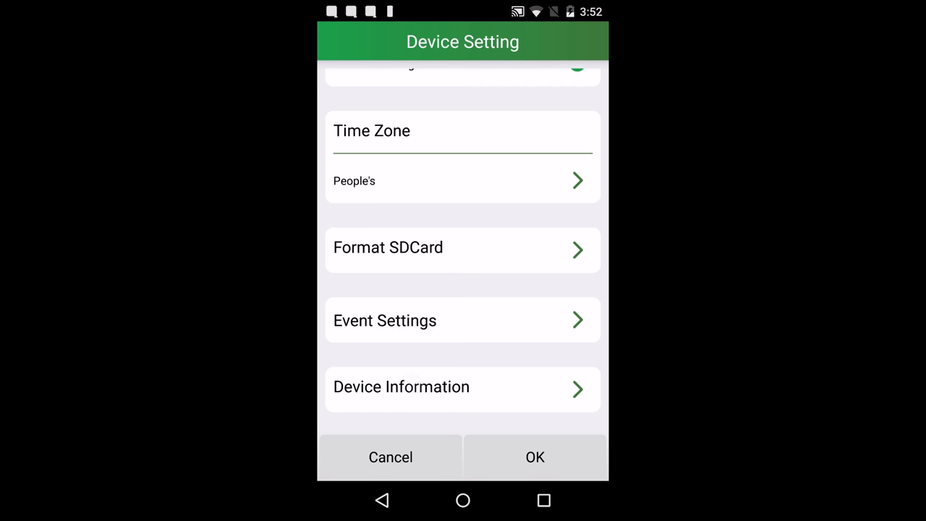
{"action": "left_click", "coordinate": [462, 387]}
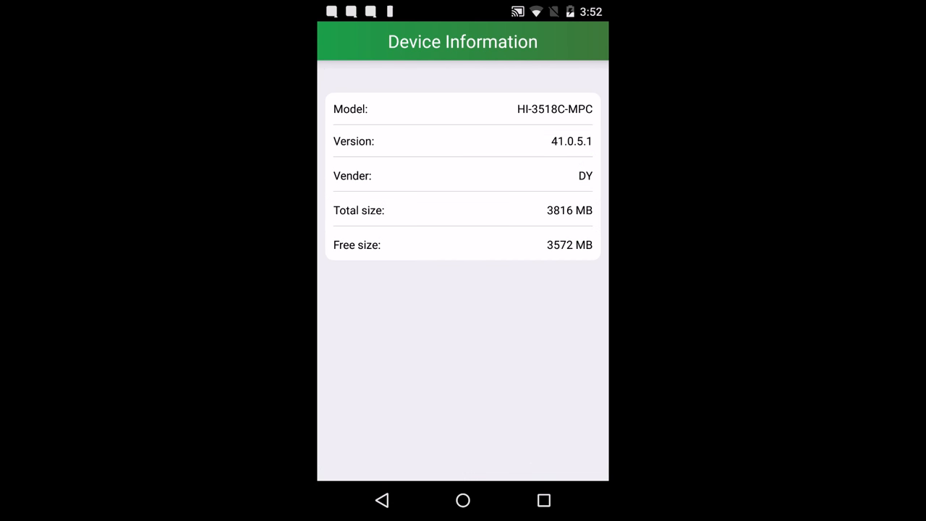
{"action": "left_click", "coordinate": [382, 500]}
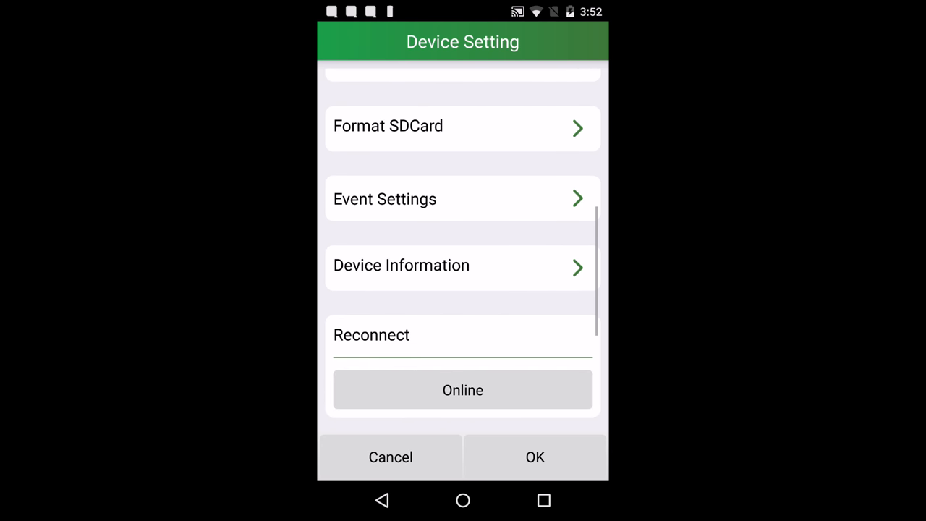
Scroll to the firmware section and run a camera firmware update check.
{"action": "scroll", "scroll_direction": "up", "scroll_amount": 3}
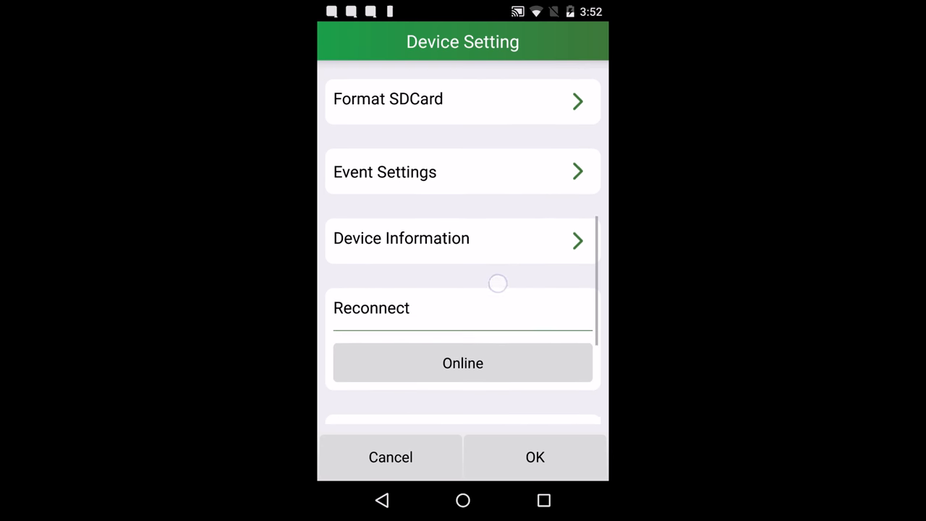
{"action": "scroll", "scroll_direction": "up", "scroll_amount": 3}
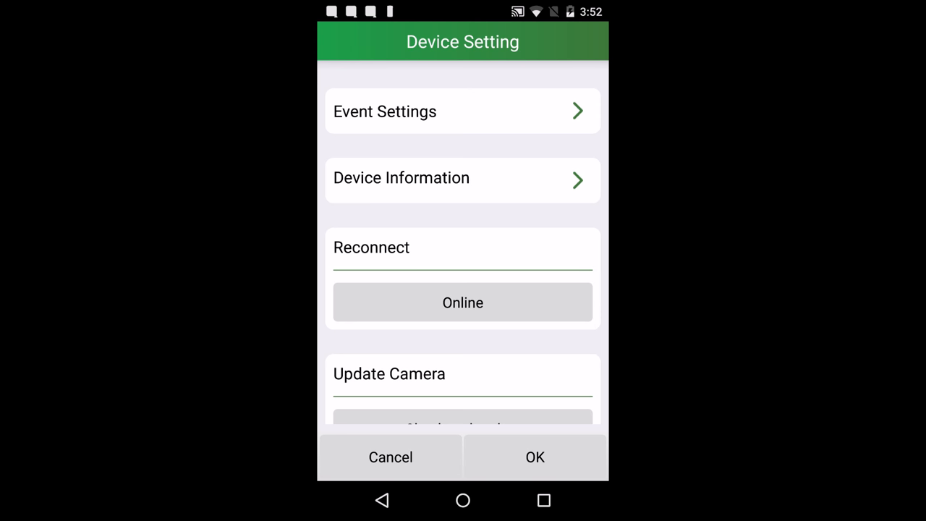
{"action": "left_click", "coordinate": [463, 303]}
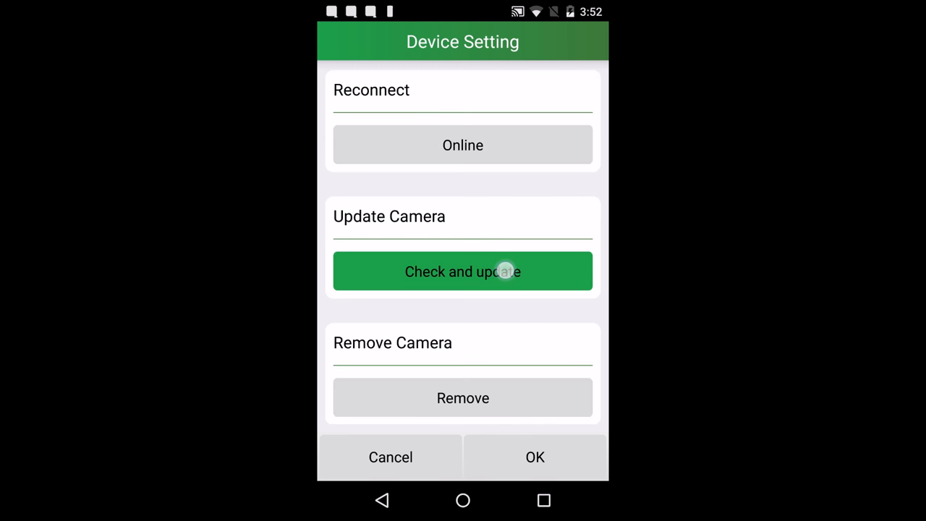
{"action": "left_click", "coordinate": [463, 272]}
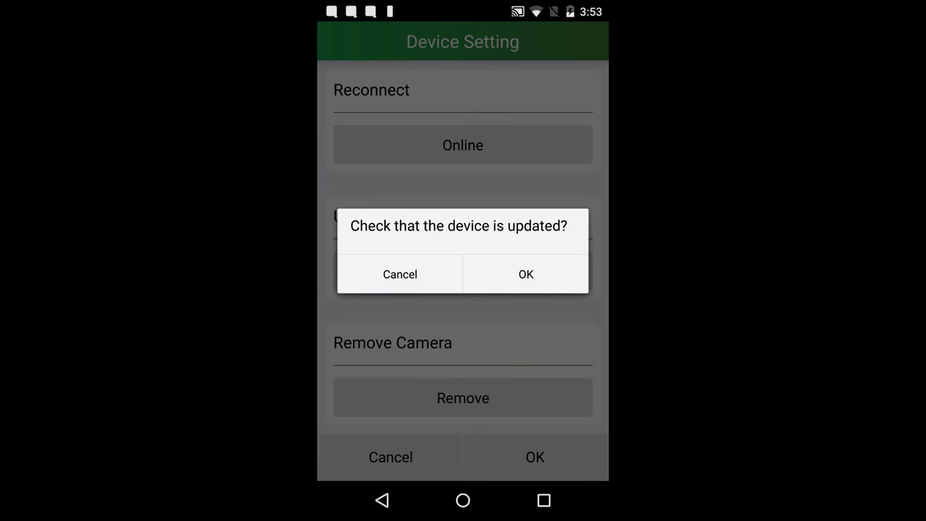
{"action": "left_click", "coordinate": [526, 273]}
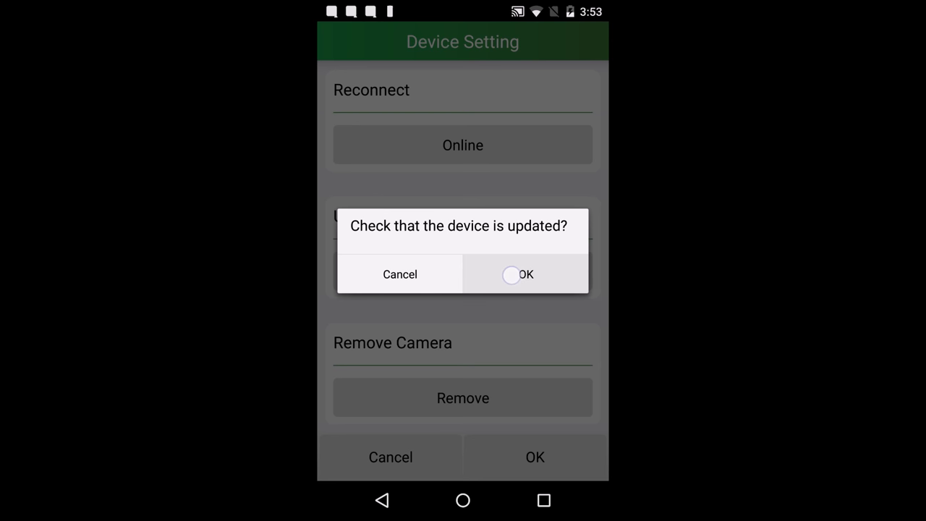
Dismiss the up-to-date notice, save settings, and reconnect the Warehouse camera.
{"action": "left_click", "coordinate": [525, 273]}
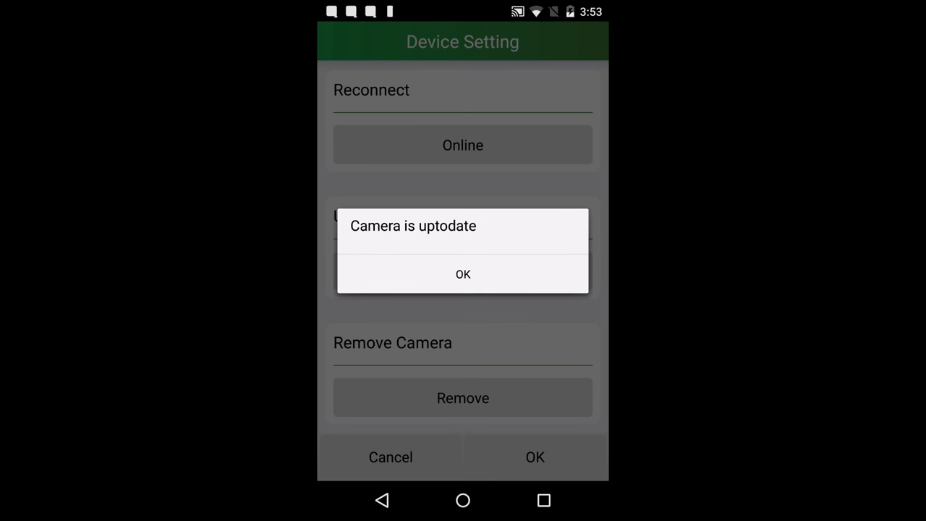
{"action": "left_click", "coordinate": [462, 274]}
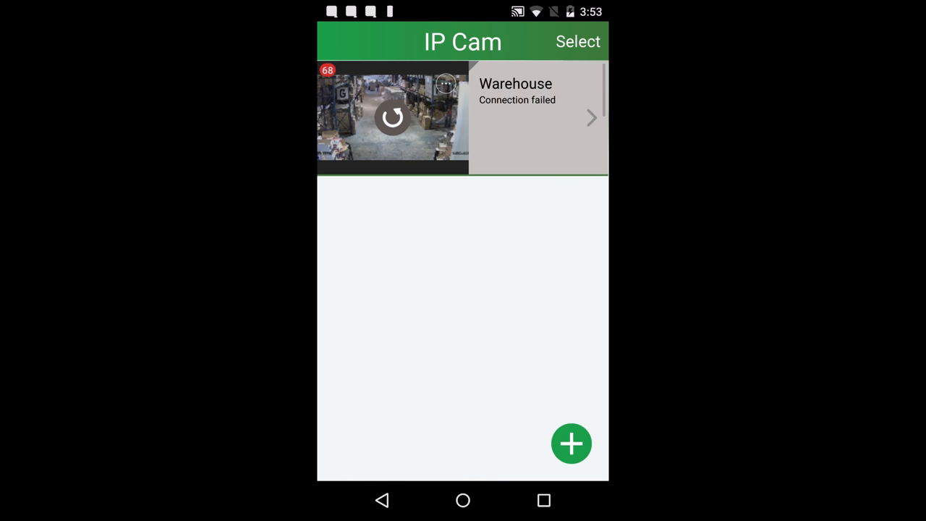
{"action": "left_click", "coordinate": [392, 116]}
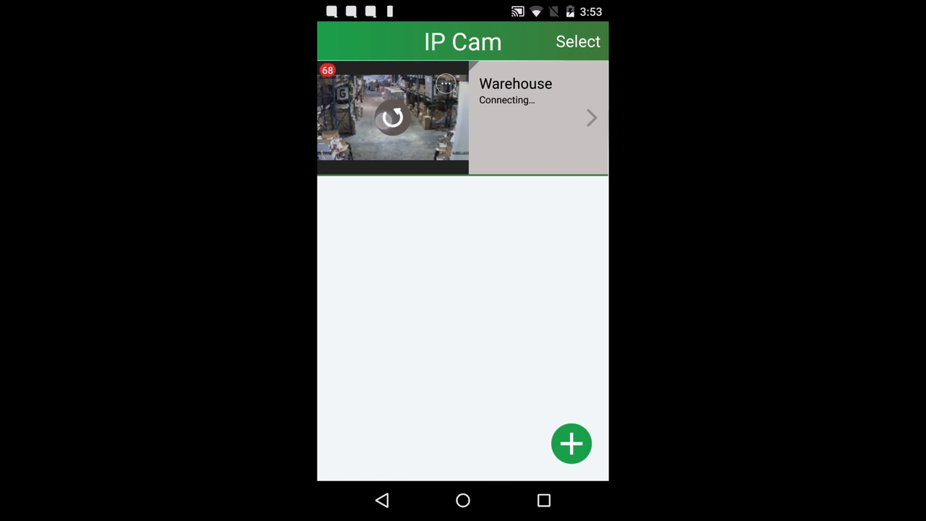